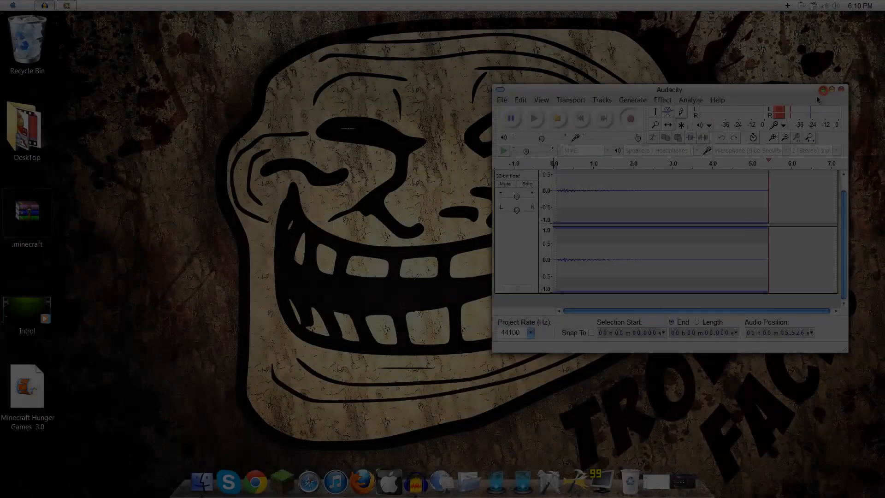
- Close the Audacity recording window to clear the desktop
{"action": "left_click", "coordinate": [834, 90]}
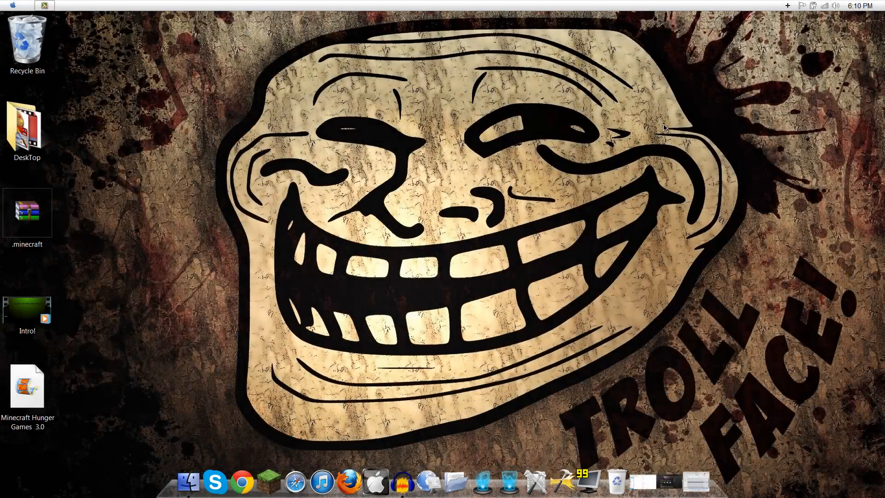
{"action": "mouse_move", "coordinate": [616, 118]}
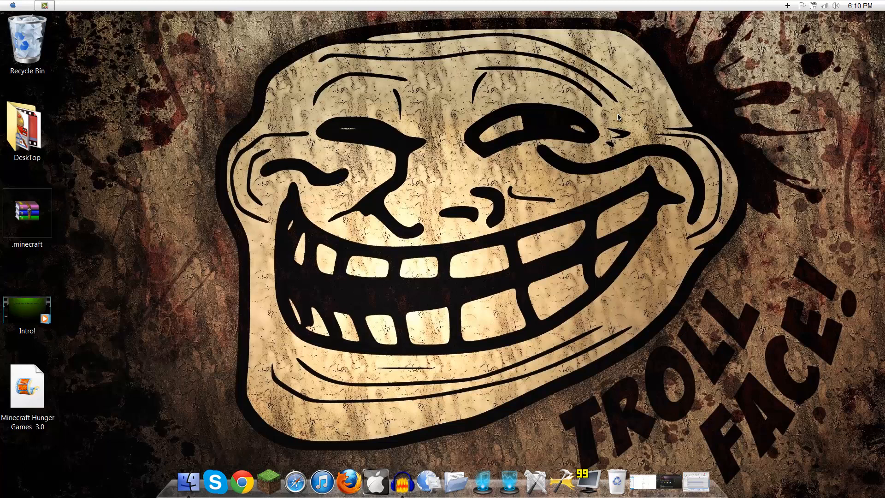
{"action": "mouse_move", "coordinate": [570, 188]}
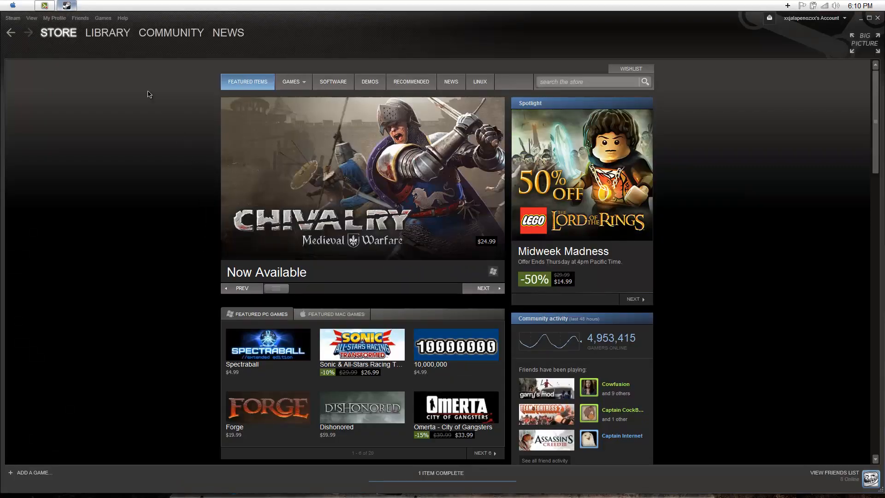
- Switch Steam to the Library view showing the Garry's Mod page
{"action": "left_click", "coordinate": [107, 32]}
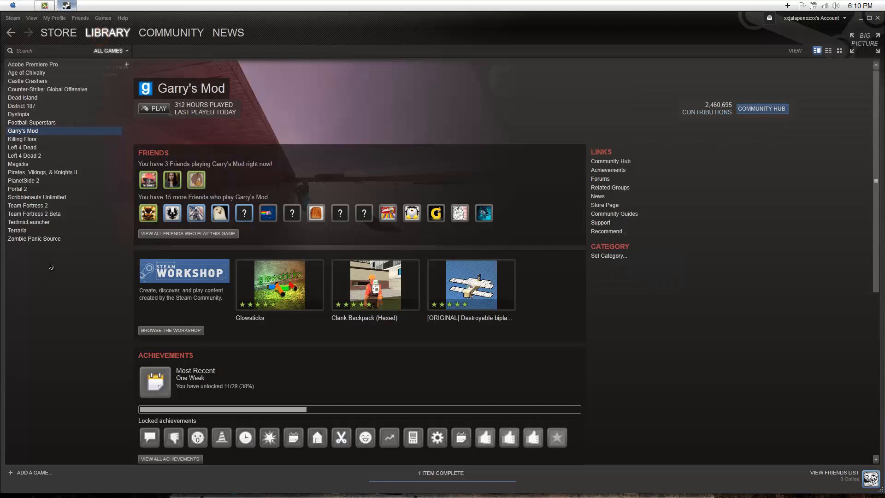
{"action": "mouse_move", "coordinate": [56, 263]}
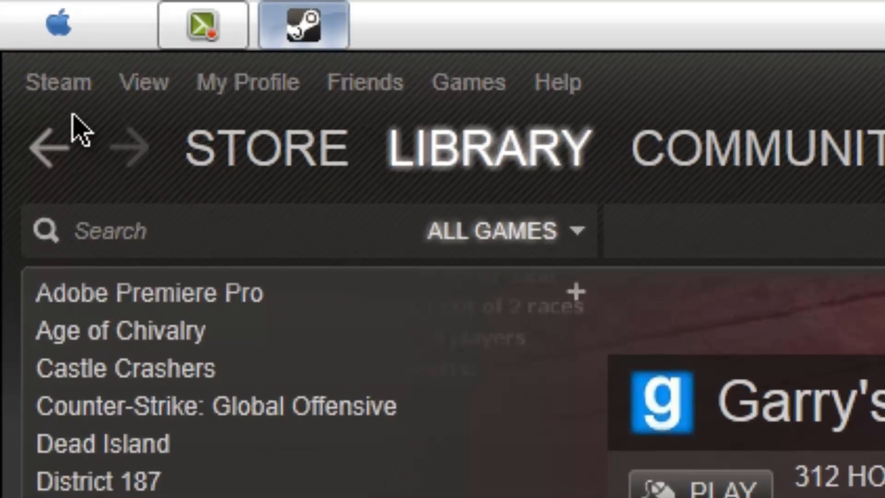
- Reach Steam's Settings window on the Downloads + Cloud tab via the Steam menu
{"action": "left_click", "coordinate": [58, 82]}
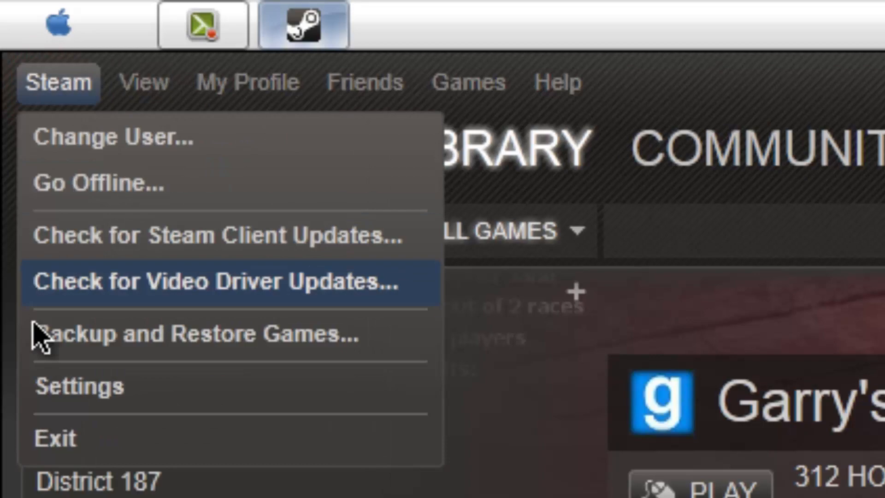
{"action": "left_click", "coordinate": [79, 386]}
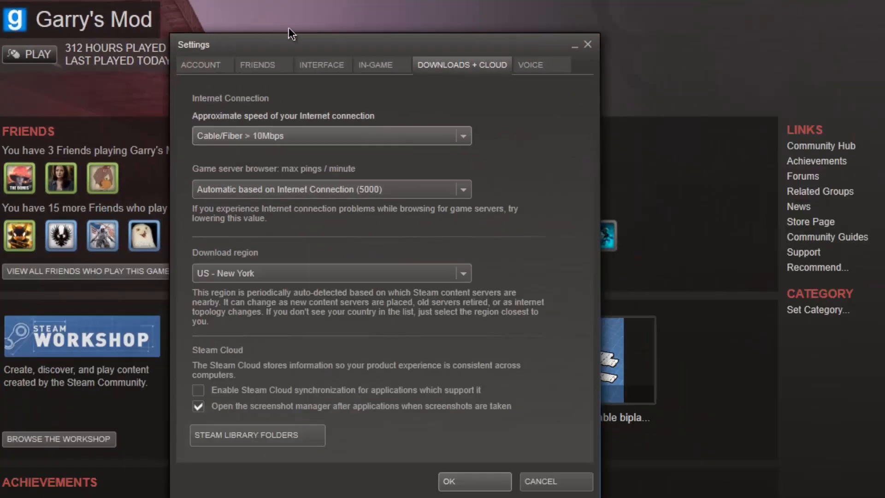
{"action": "left_click", "coordinate": [202, 65]}
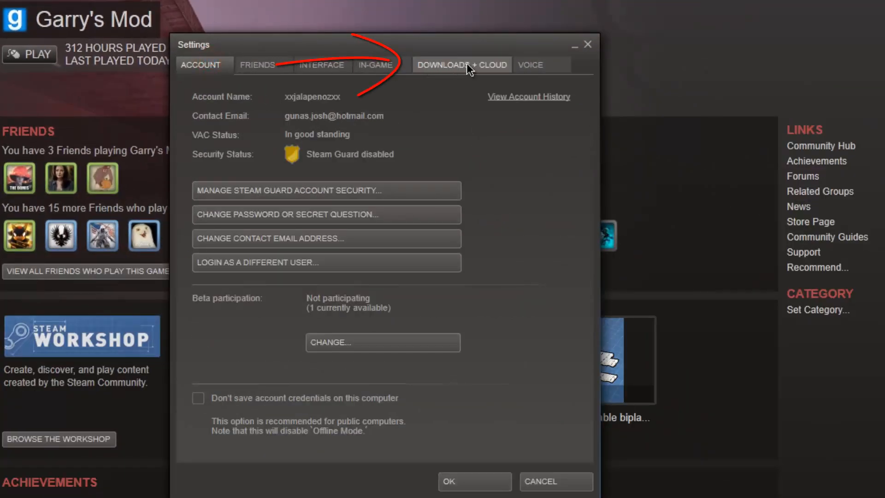
{"action": "left_click", "coordinate": [461, 64]}
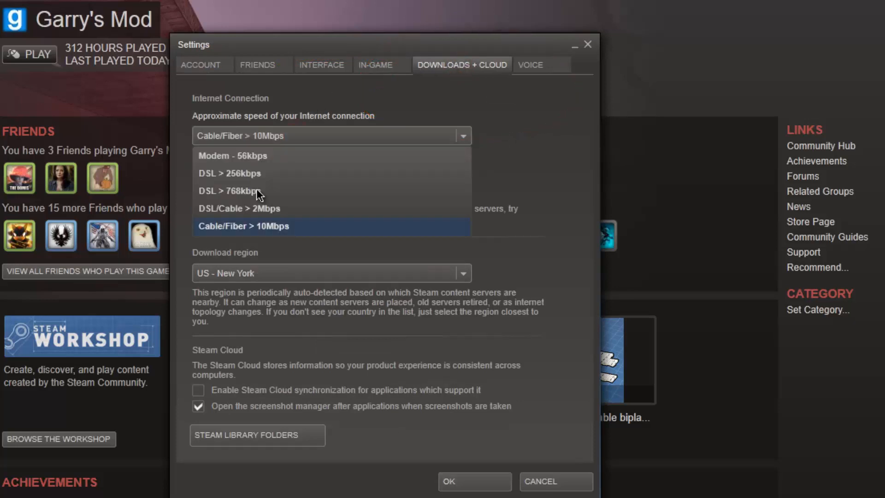
{"action": "mouse_move", "coordinate": [242, 208]}
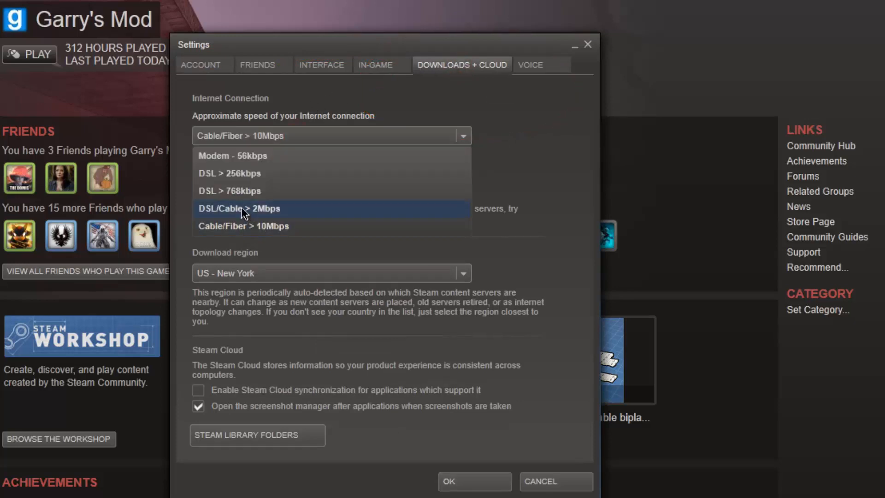
{"action": "mouse_move", "coordinate": [228, 191]}
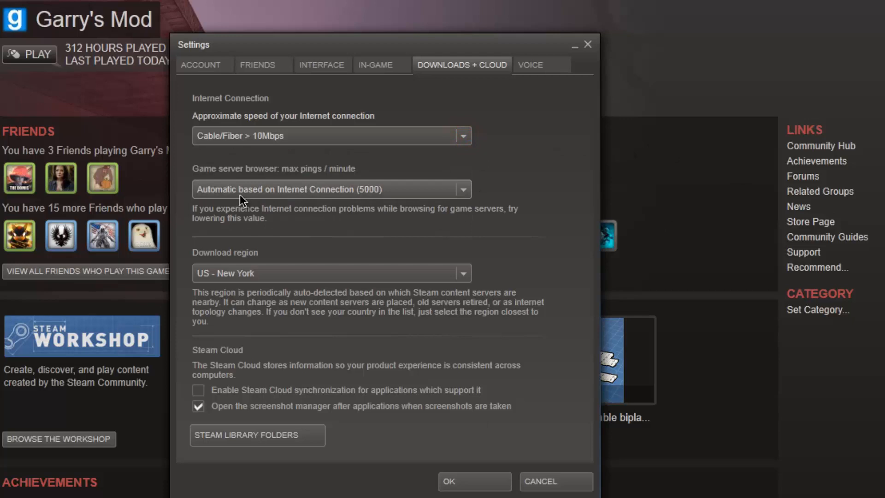
{"action": "left_click", "coordinate": [331, 189]}
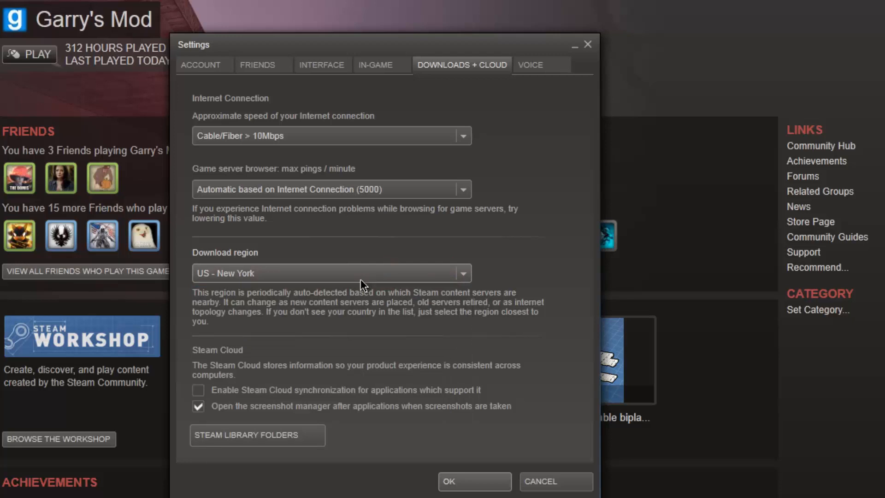
{"action": "left_click", "coordinate": [462, 273]}
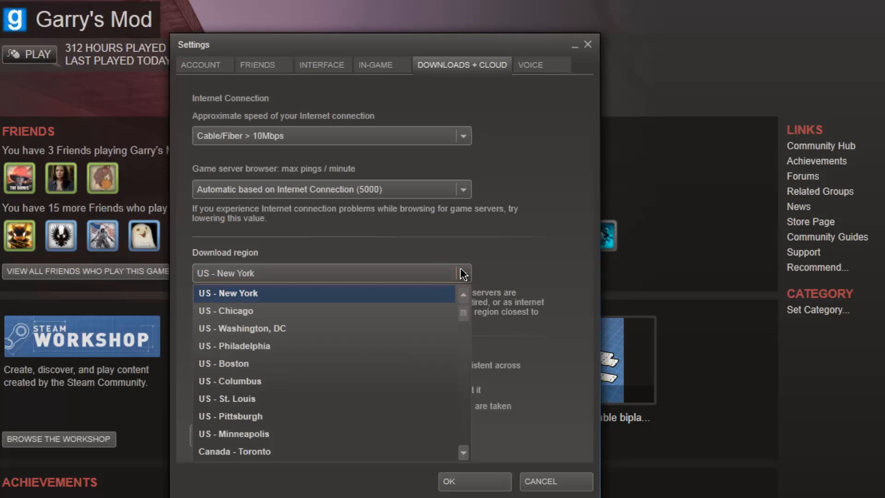
{"action": "mouse_move", "coordinate": [287, 345]}
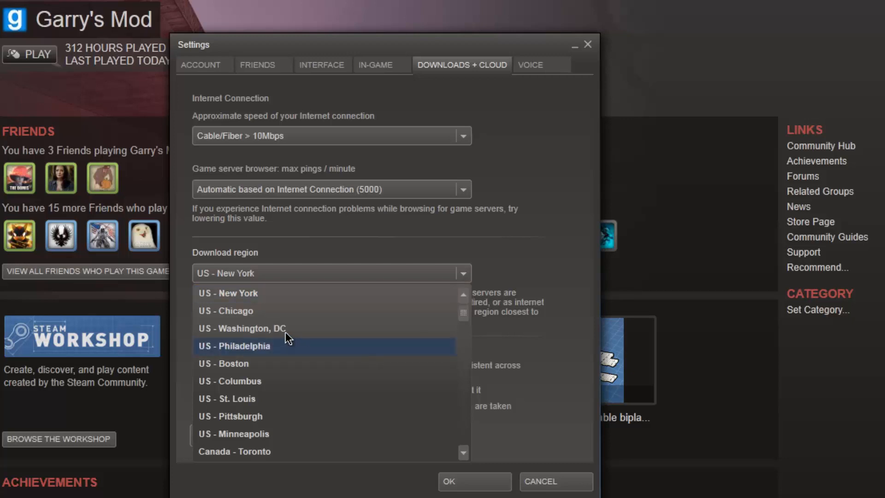
{"action": "mouse_move", "coordinate": [285, 328]}
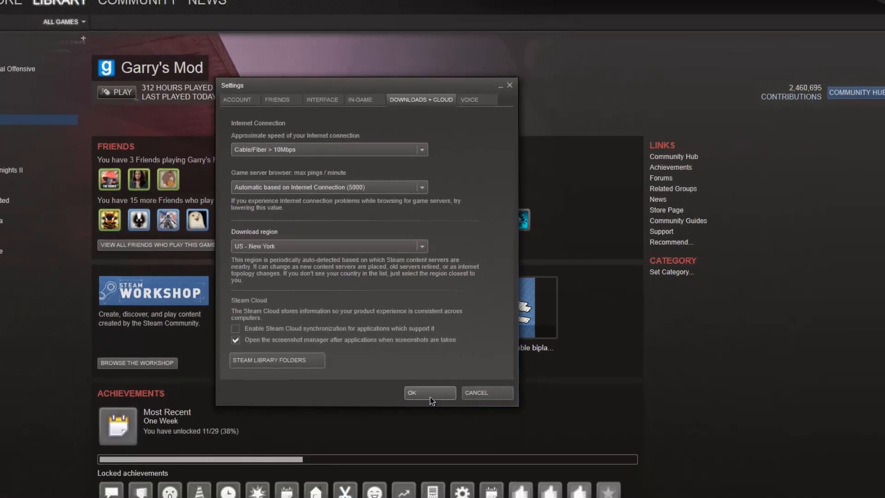
- Confirm the download settings with OK and return to the Garry's Mod library page
{"action": "left_click", "coordinate": [428, 393]}
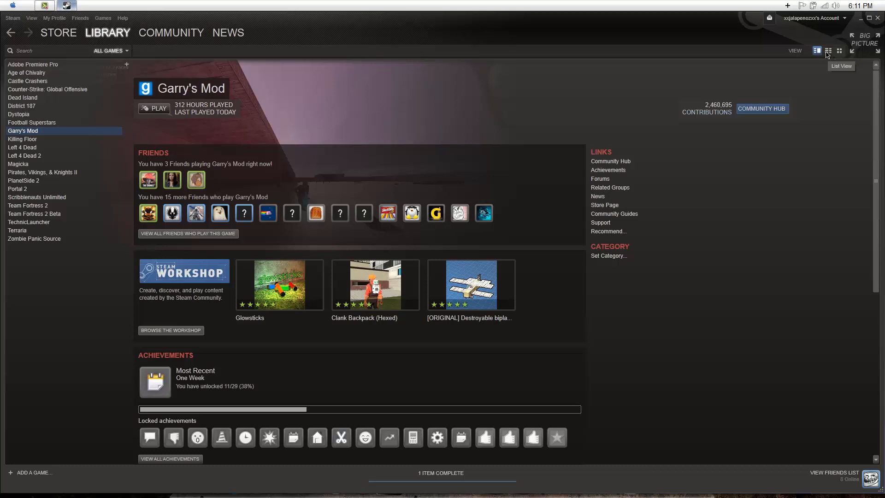
{"action": "mouse_move", "coordinate": [638, 67]}
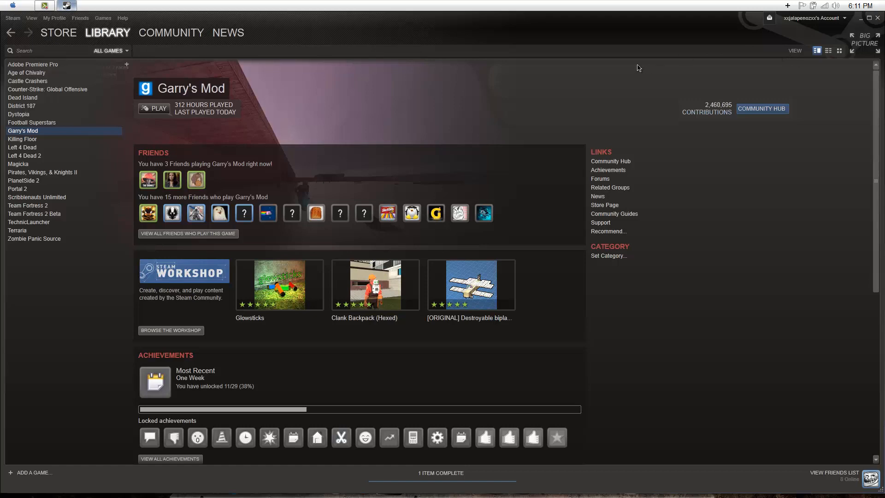